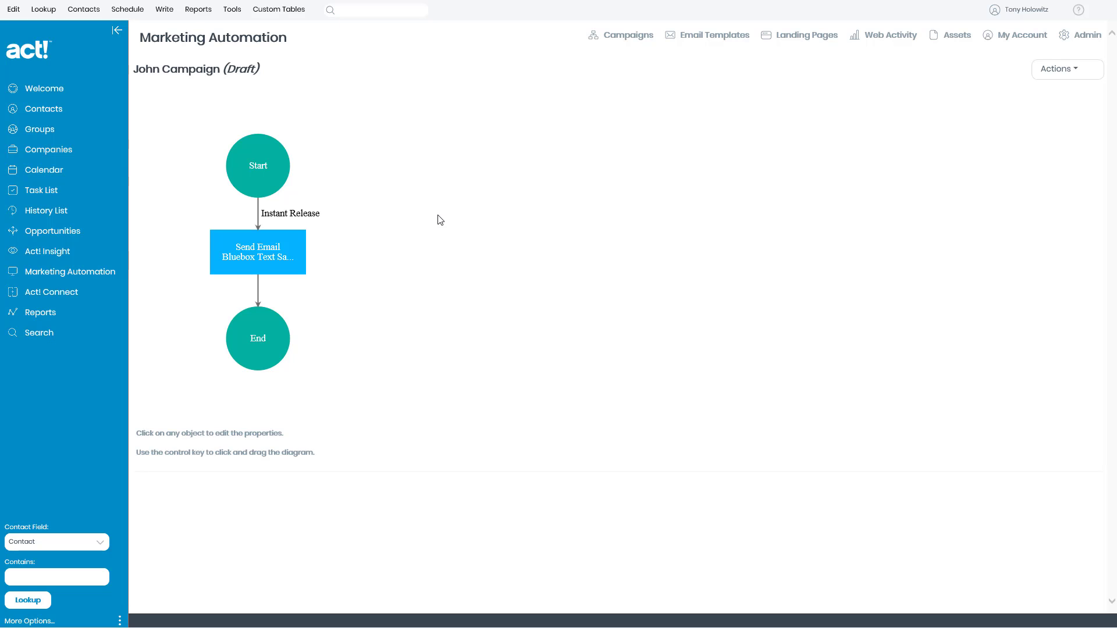
{"action": "mouse_move", "coordinate": [263, 148]}
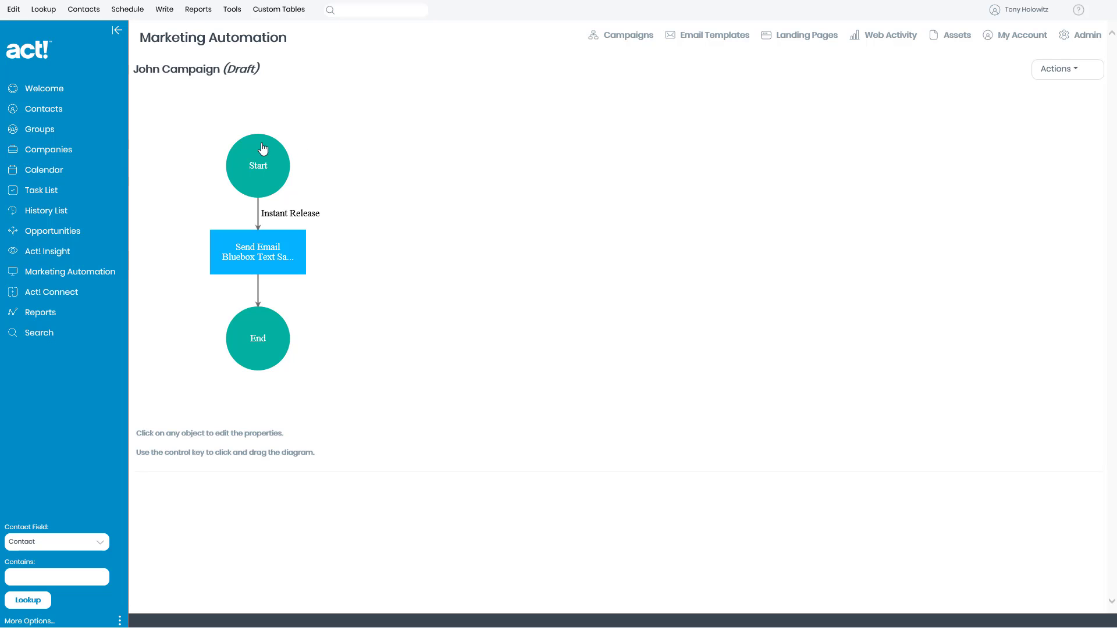
{"action": "mouse_move", "coordinate": [257, 254]}
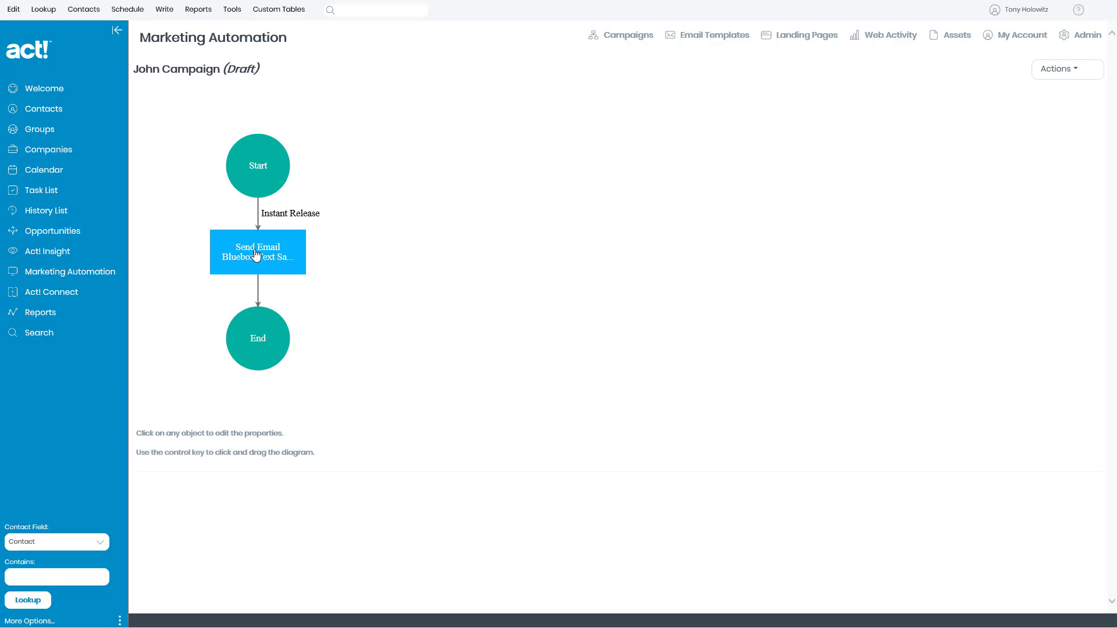
{"action": "mouse_move", "coordinate": [483, 278]}
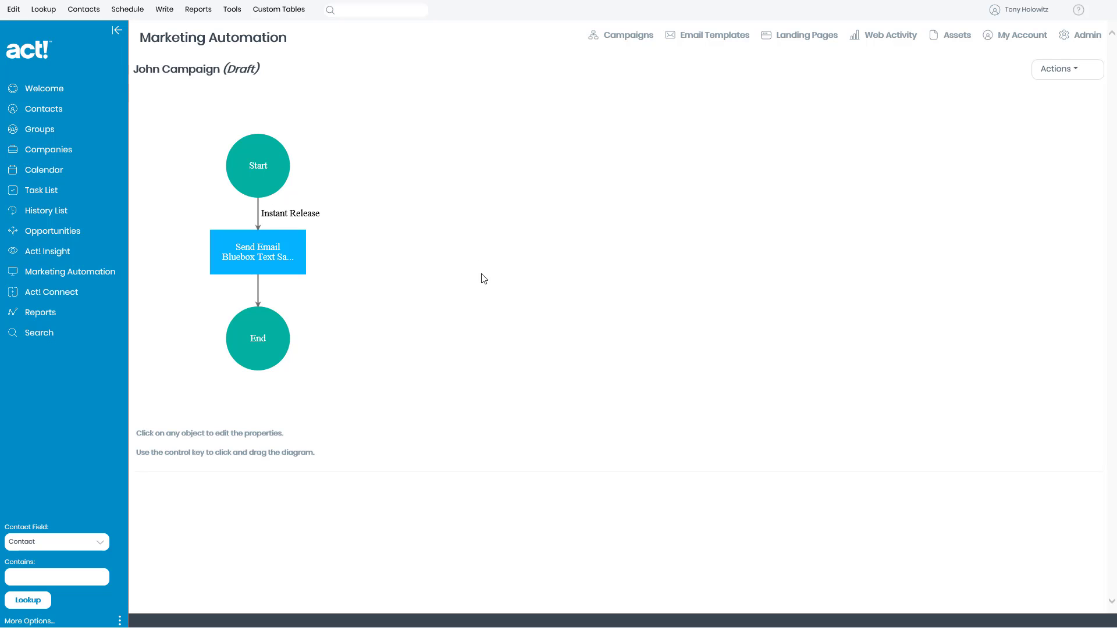
{"action": "mouse_move", "coordinate": [285, 415]}
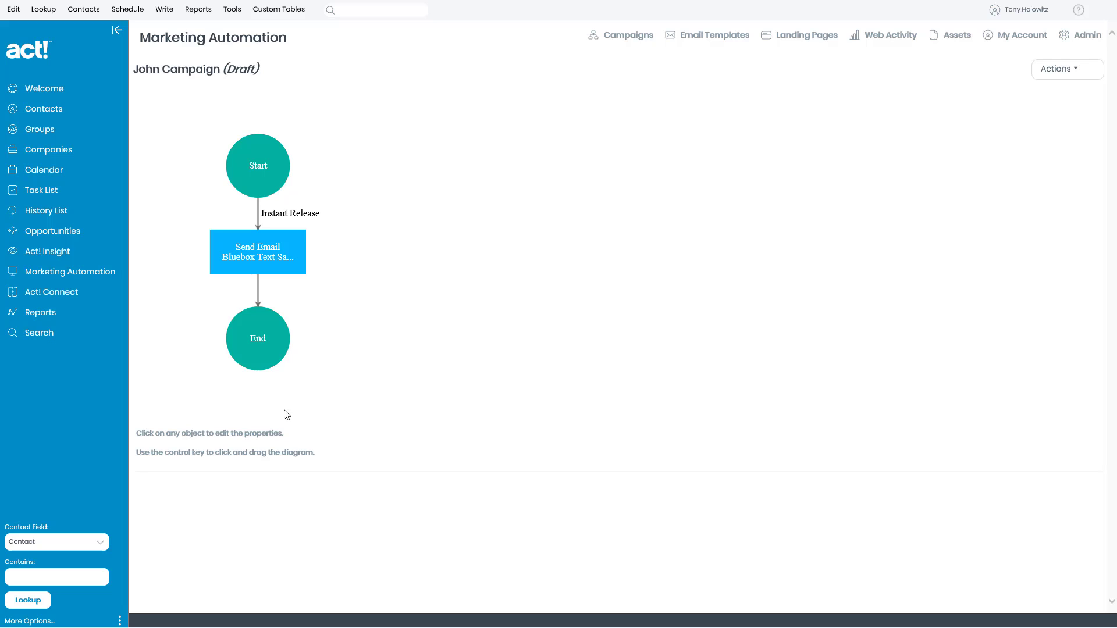
{"action": "mouse_move", "coordinate": [329, 469]}
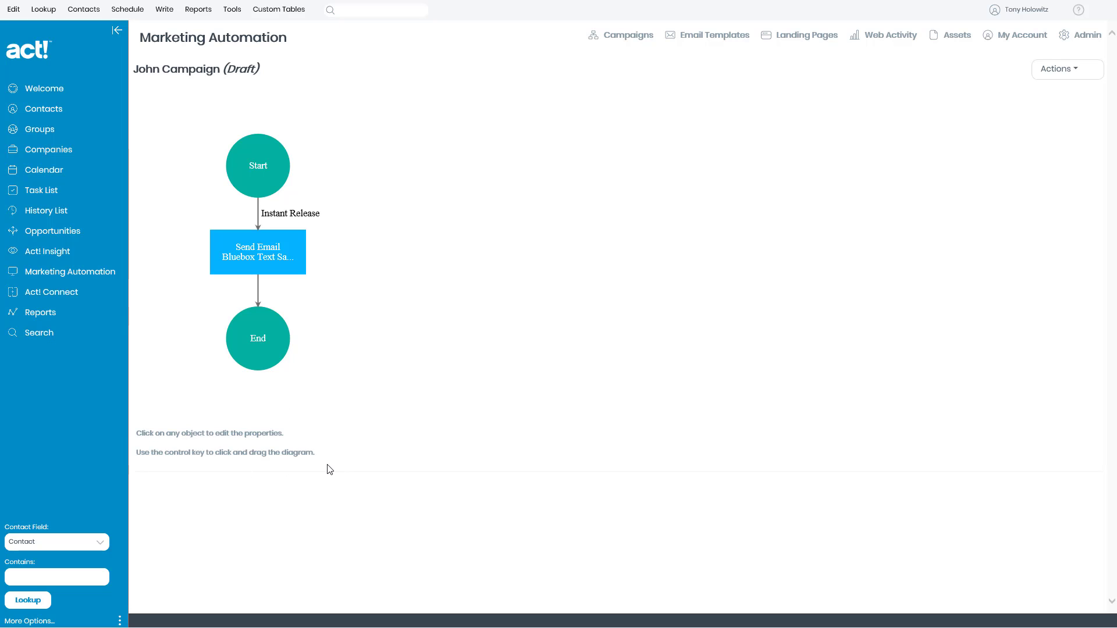
{"action": "mouse_move", "coordinate": [440, 254]}
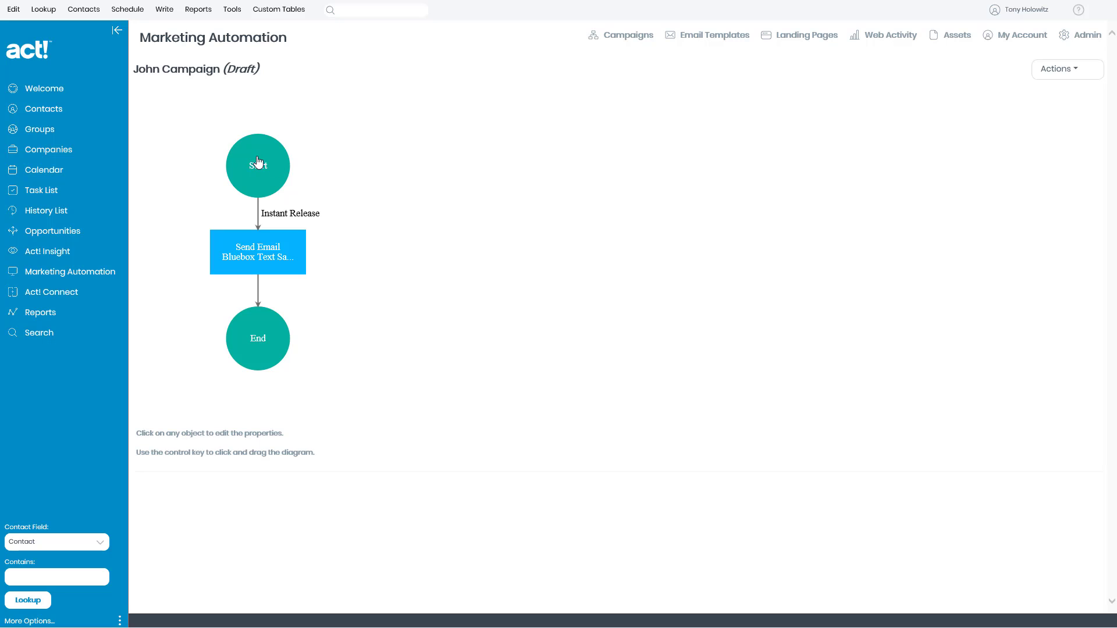
Inspect the Start step's editing options and available actions, then dismiss them unchanged.
{"action": "left_click", "coordinate": [257, 337]}
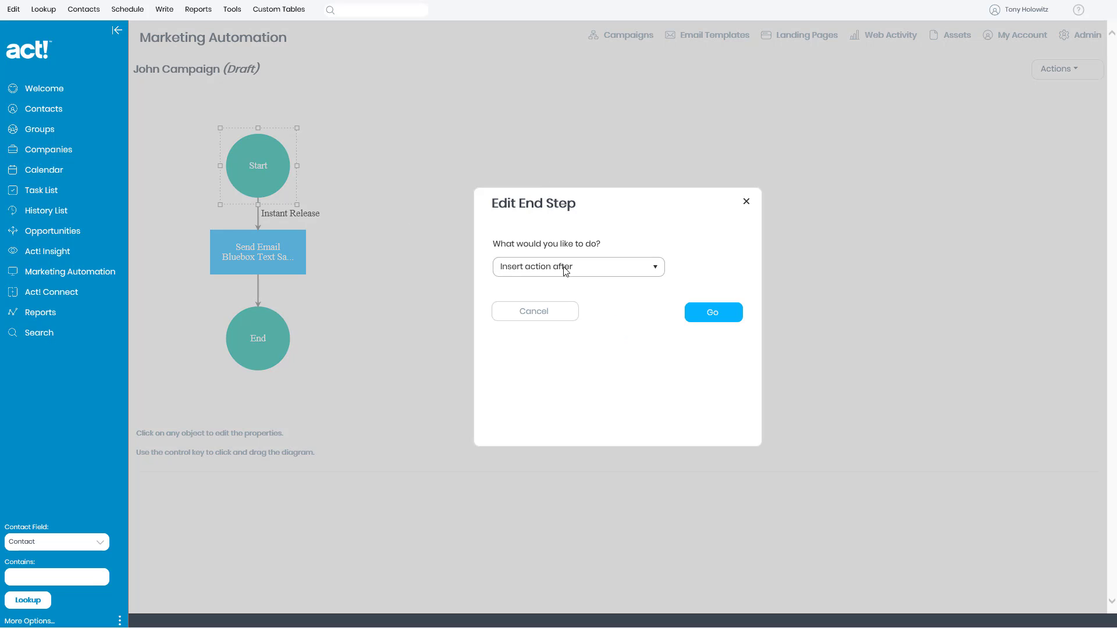
{"action": "left_click", "coordinate": [652, 267]}
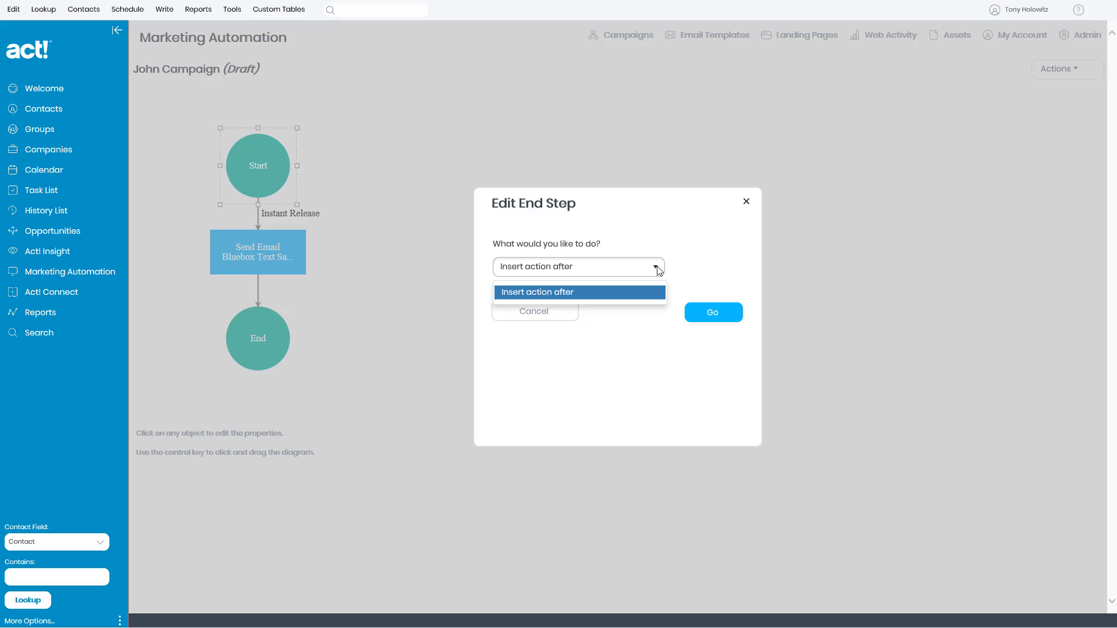
{"action": "left_click", "coordinate": [578, 292]}
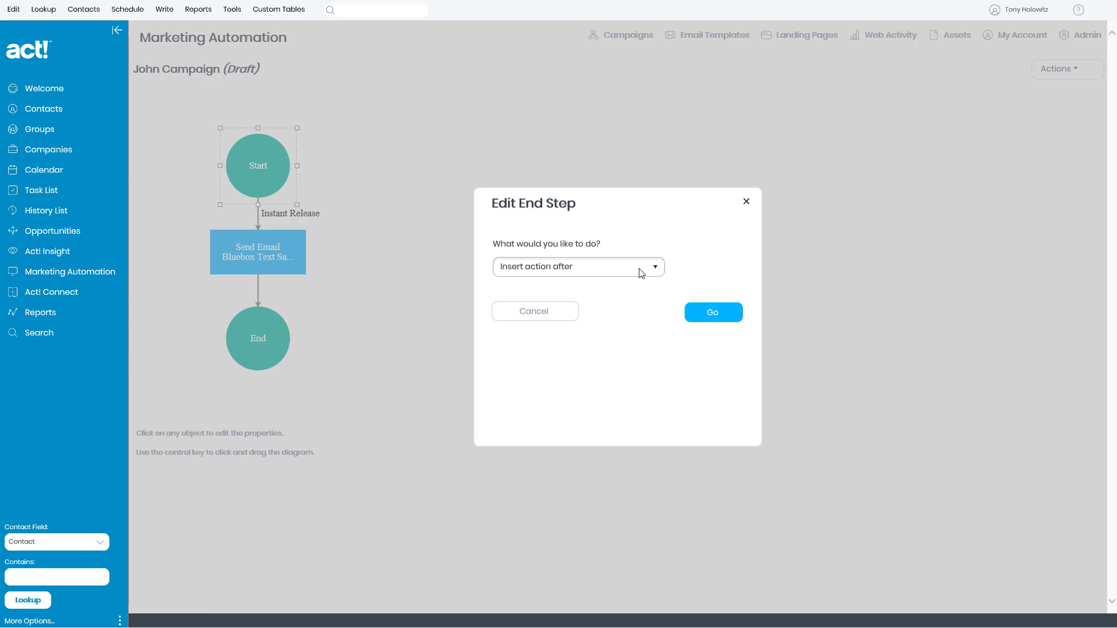
{"action": "left_click", "coordinate": [534, 311]}
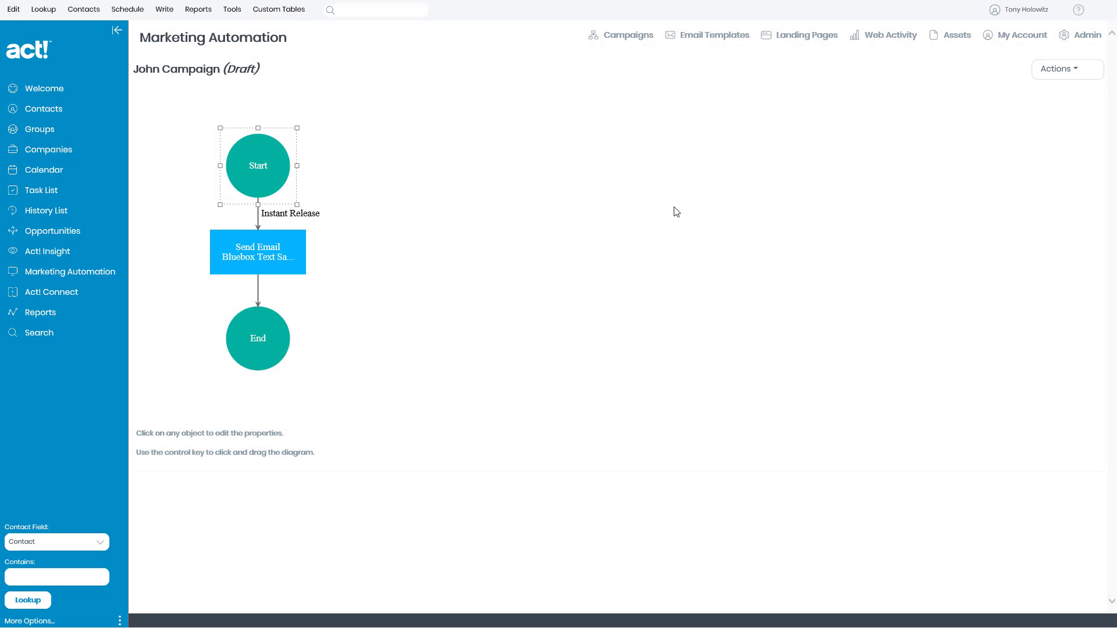
{"action": "mouse_move", "coordinate": [279, 218]}
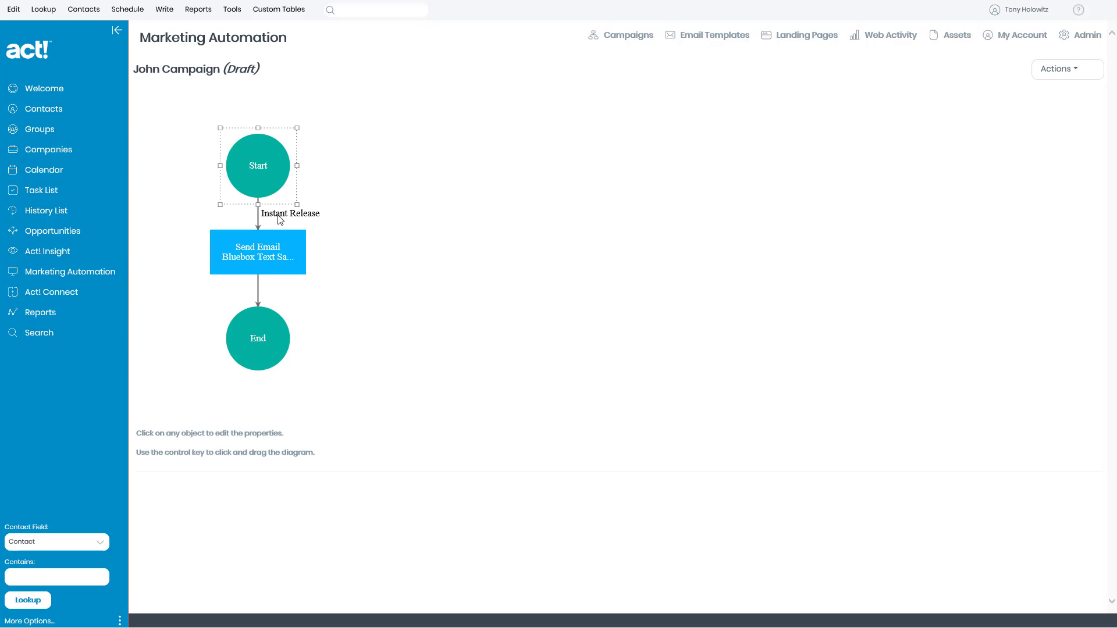
{"action": "mouse_move", "coordinate": [371, 241]}
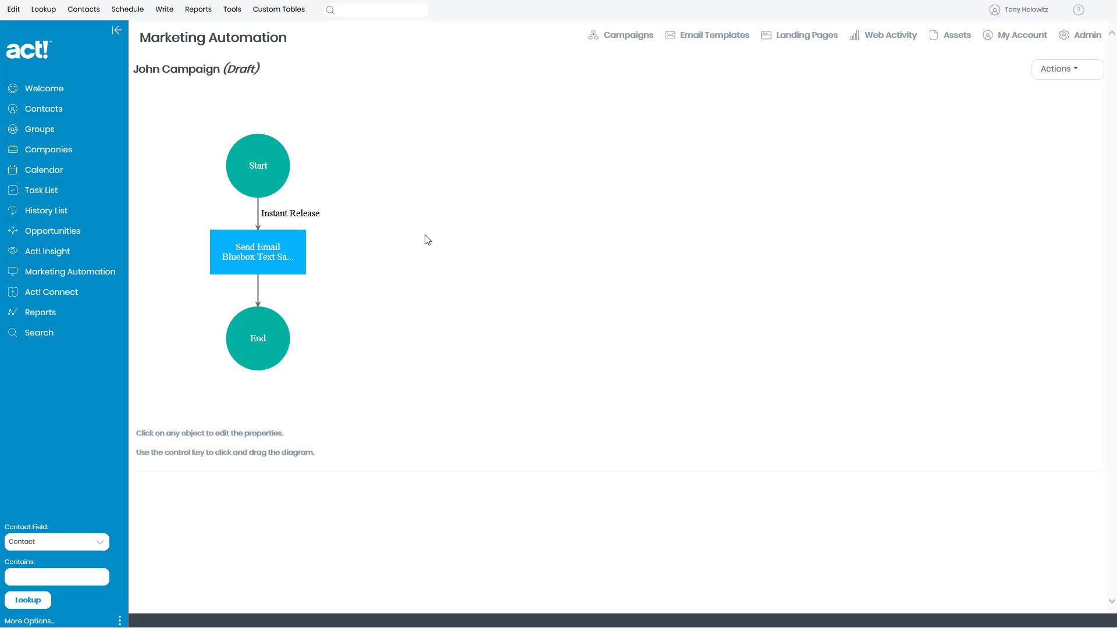
{"action": "mouse_move", "coordinate": [407, 238]}
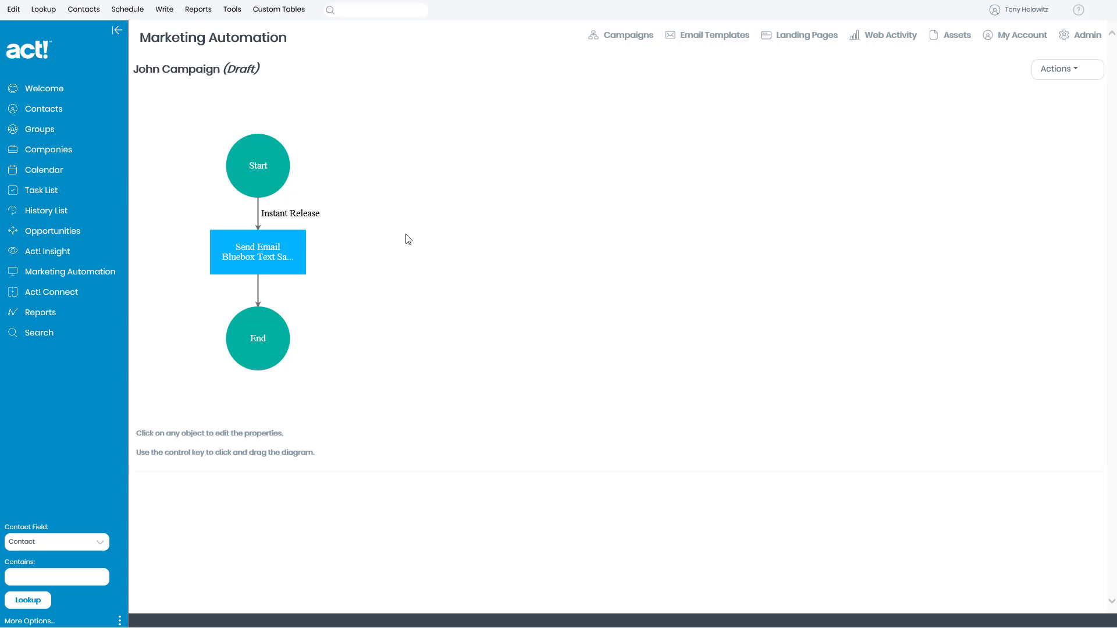
{"action": "mouse_move", "coordinate": [430, 207]}
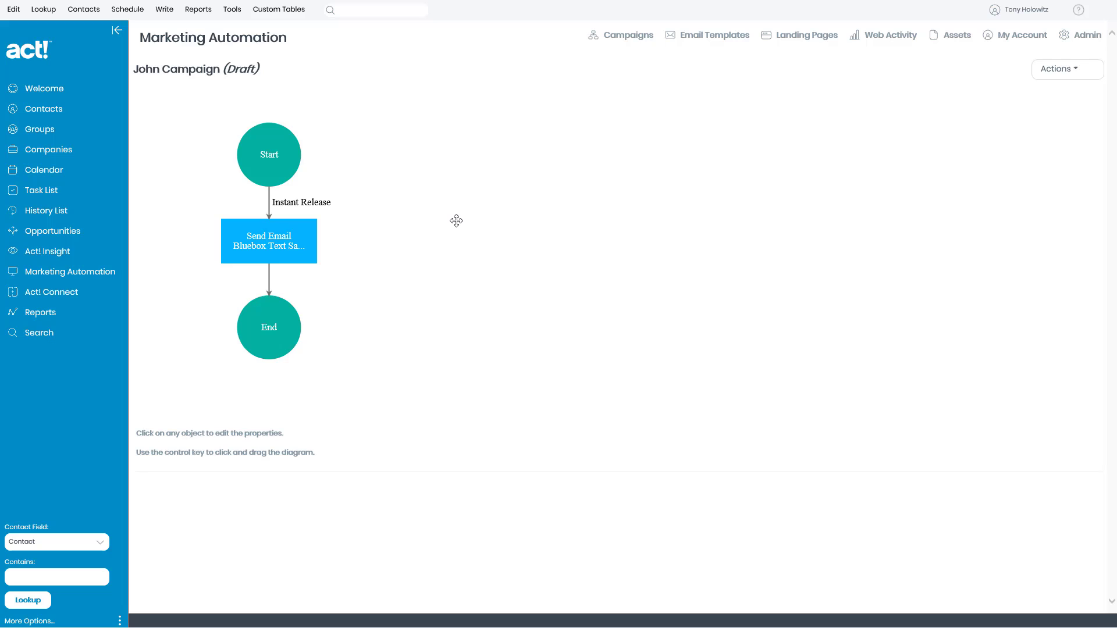
{"action": "mouse_move", "coordinate": [228, 448]}
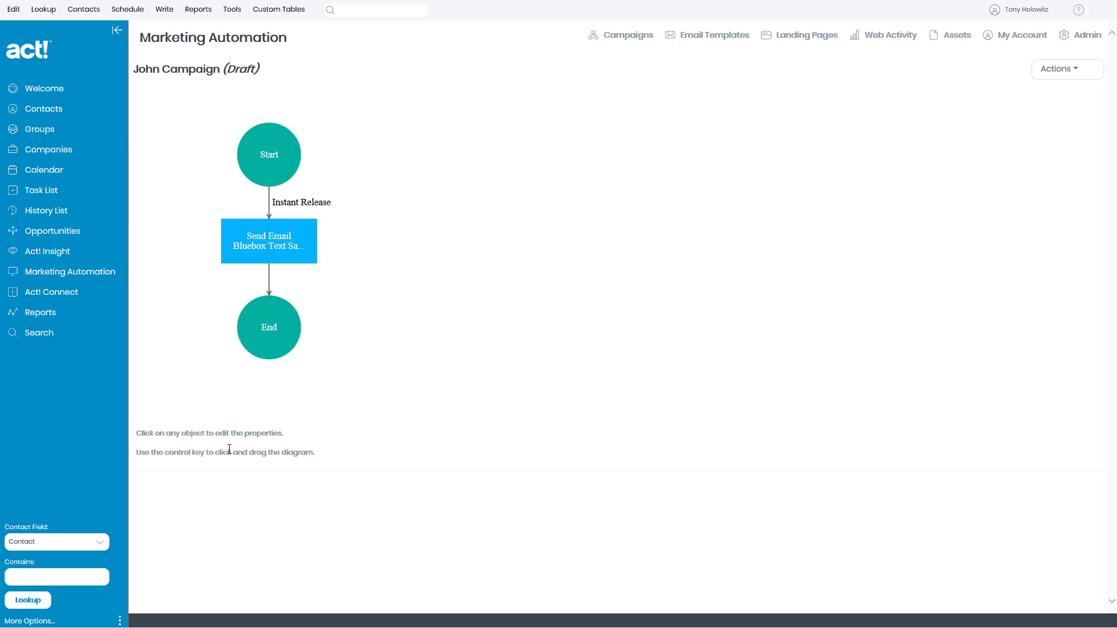
{"action": "mouse_move", "coordinate": [523, 280]}
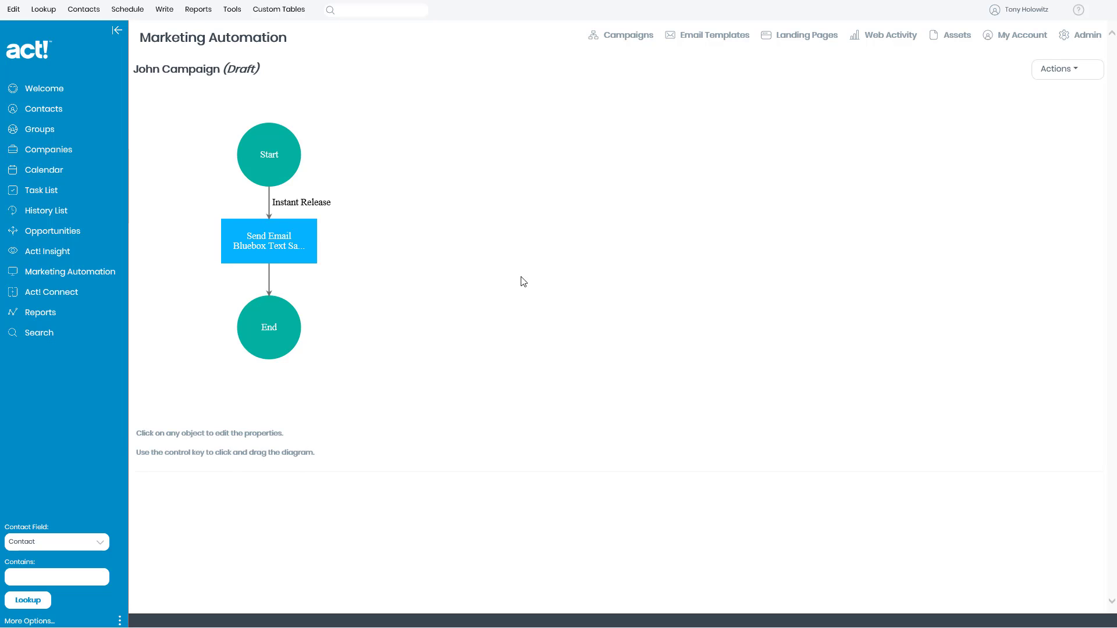
{"action": "mouse_move", "coordinate": [584, 228]}
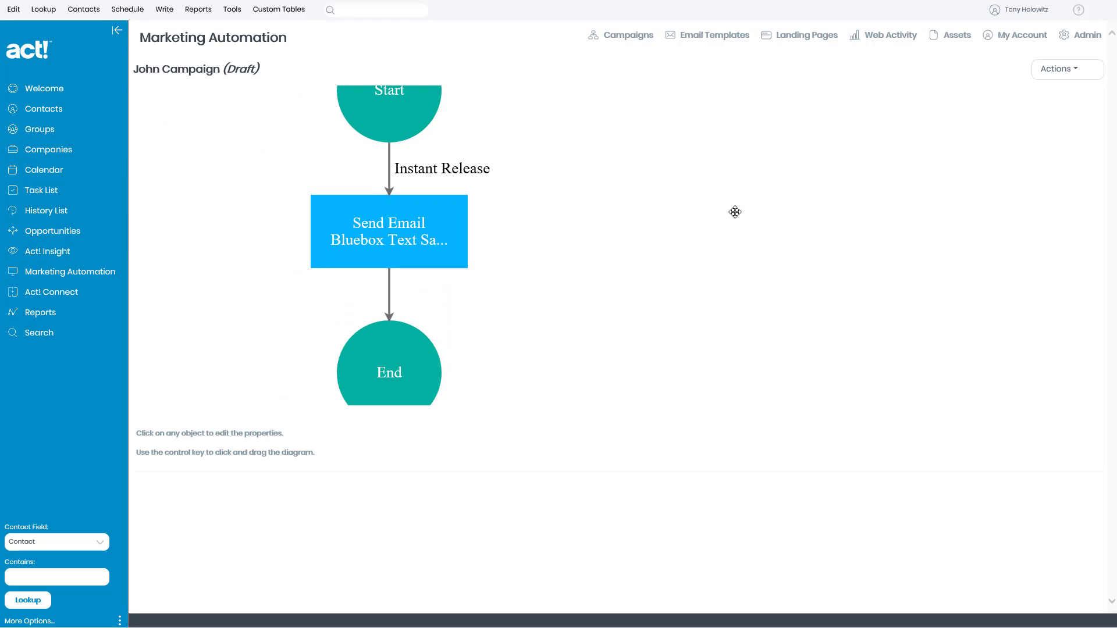
{"action": "mouse_move", "coordinate": [673, 216]}
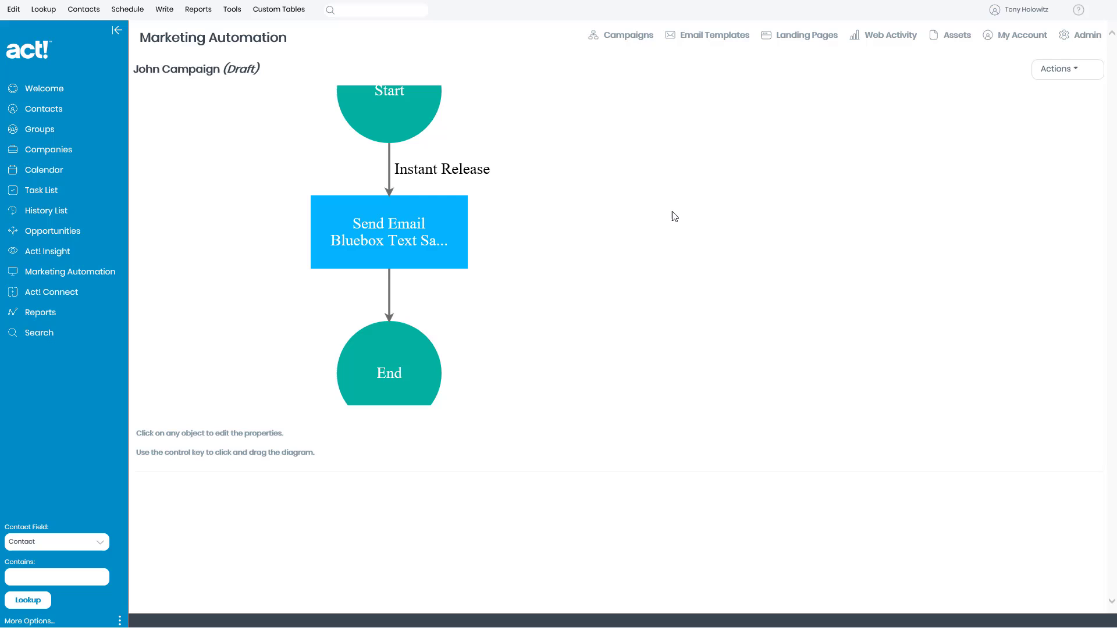
{"action": "mouse_move", "coordinate": [669, 212]}
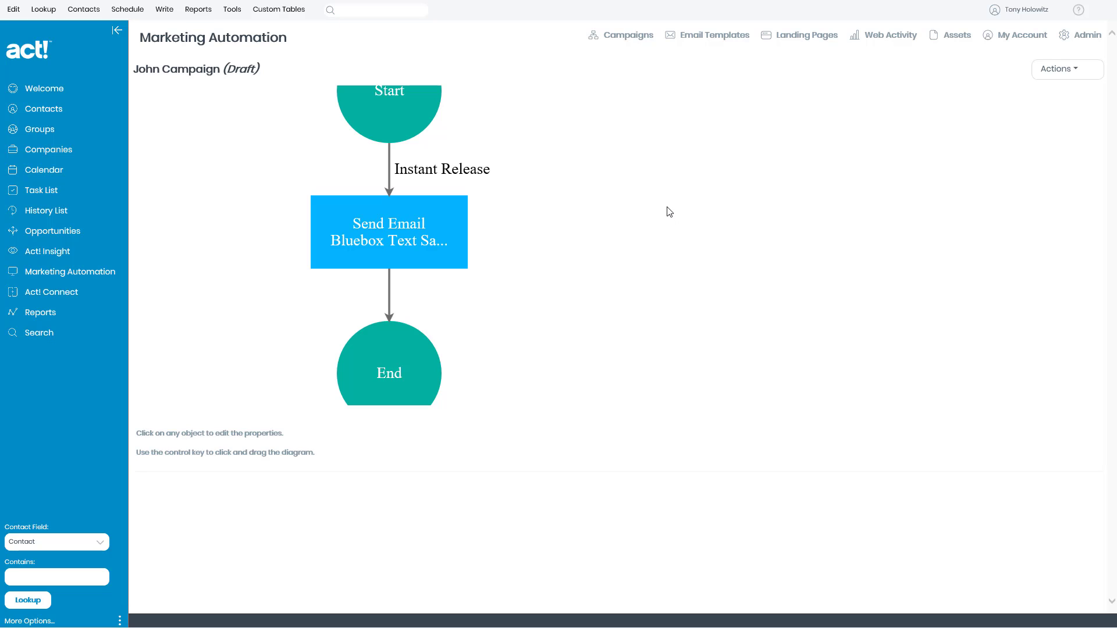
{"action": "mouse_move", "coordinate": [662, 239]}
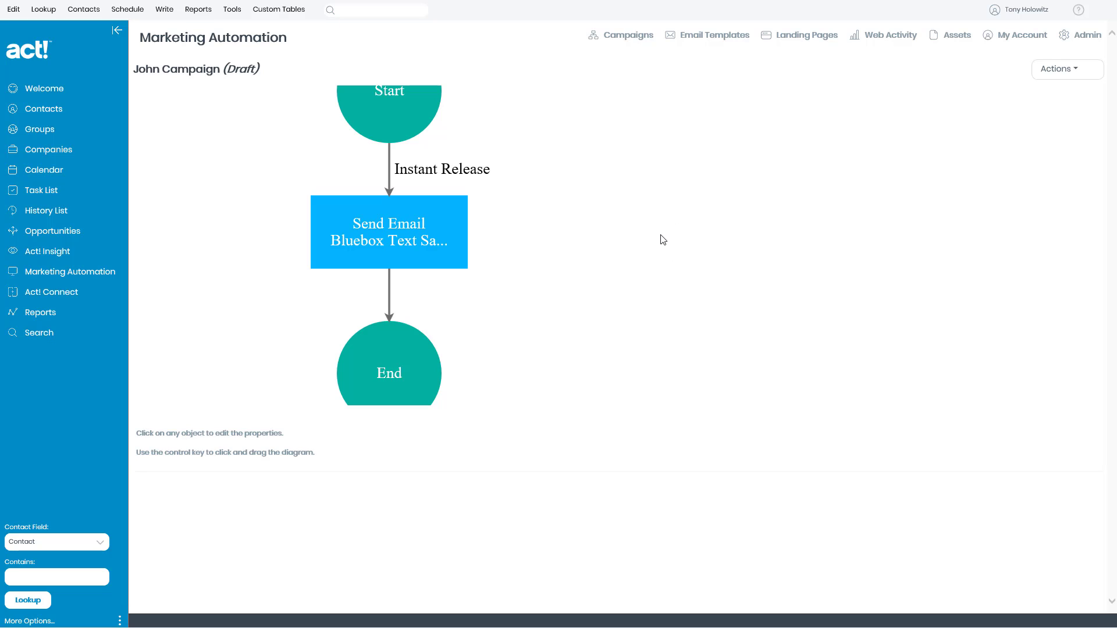